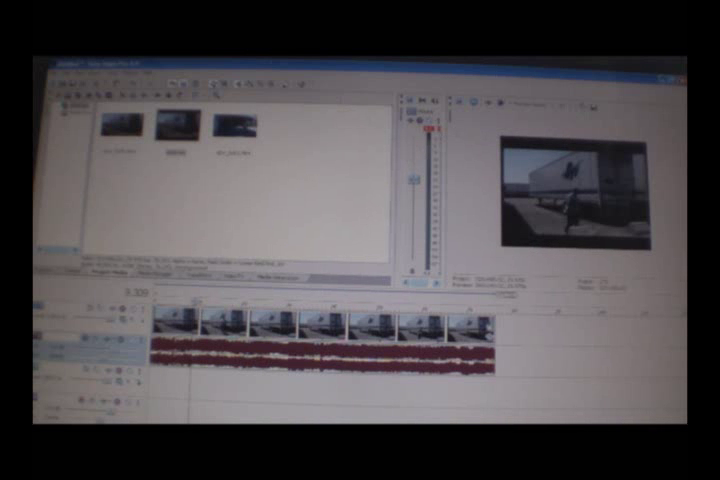
- Set the Dynamic RAM Preview maximum in the Video preferences
left_click(124, 80)
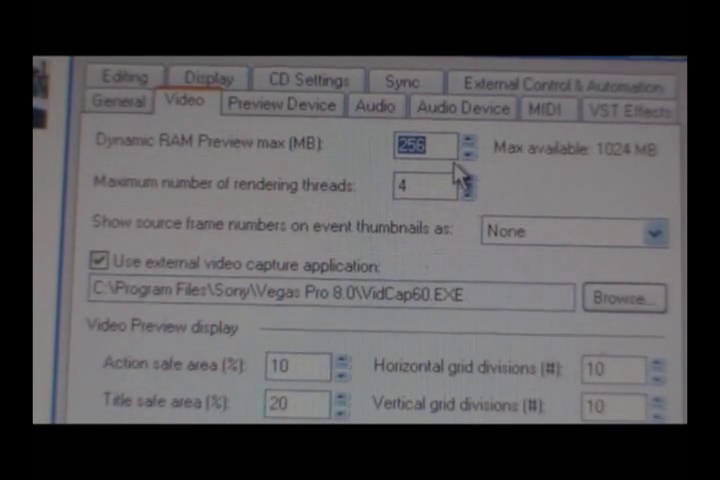
mouse_move(500, 180)
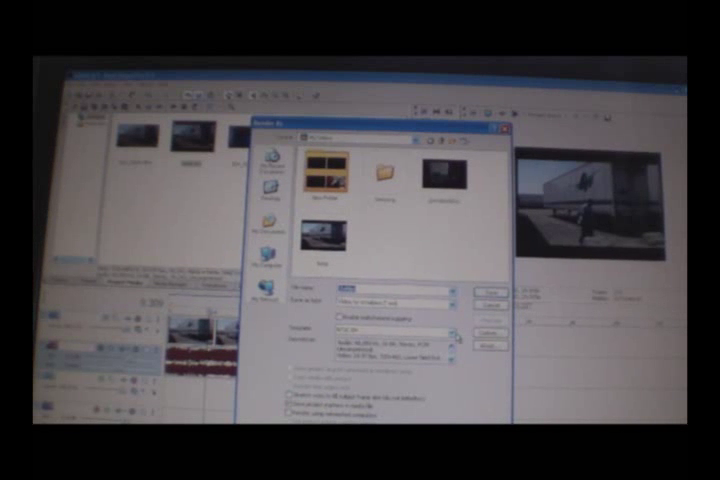
- Point Render As at the media folder with an AVI file name and format
left_click(456, 336)
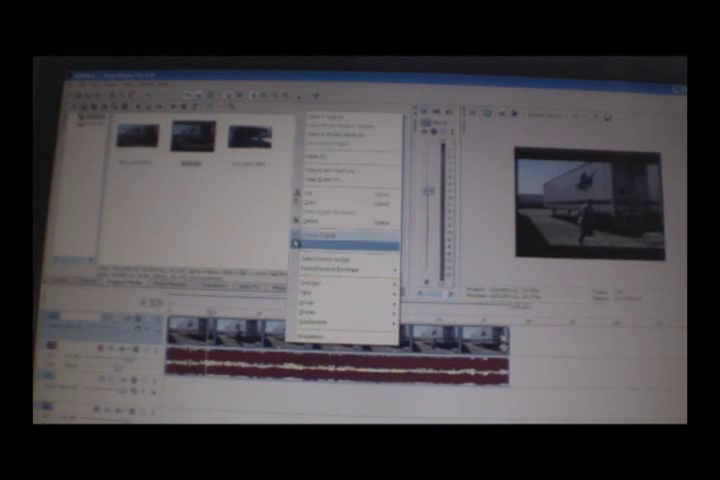
- Replace the timeline event with its rendered AVI version
left_click(330, 236)
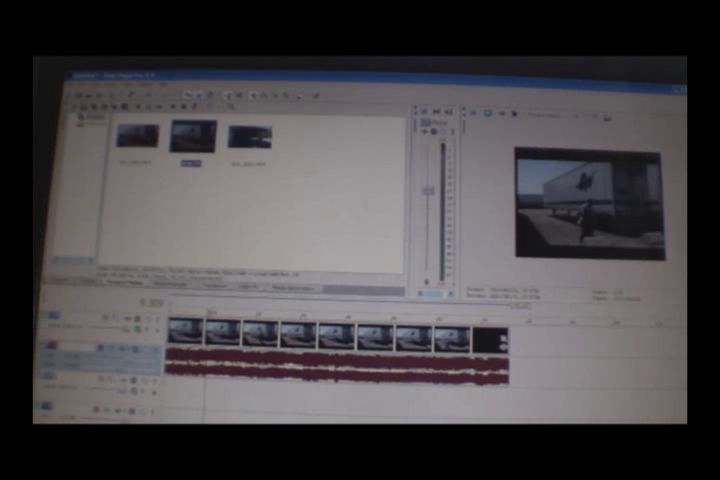